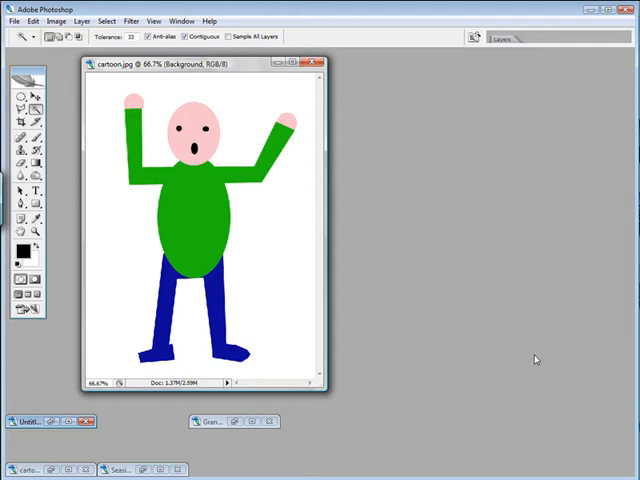
{"action": "mouse_move", "coordinate": [291, 211]}
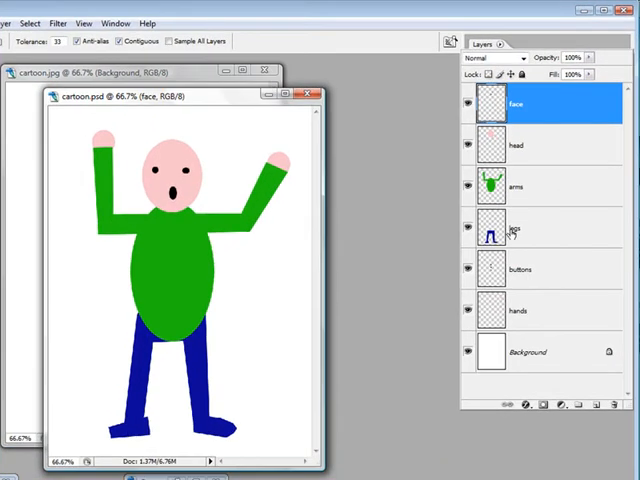
{"action": "mouse_move", "coordinate": [490, 235]}
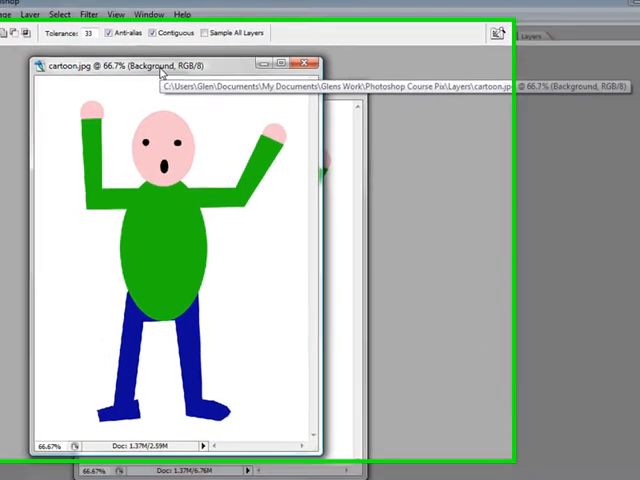
Deselect the current selection around the cartoon man via Select > Deselect.
{"action": "left_click_drag", "start_coordinate": [170, 66], "coordinate": [265, 46]}
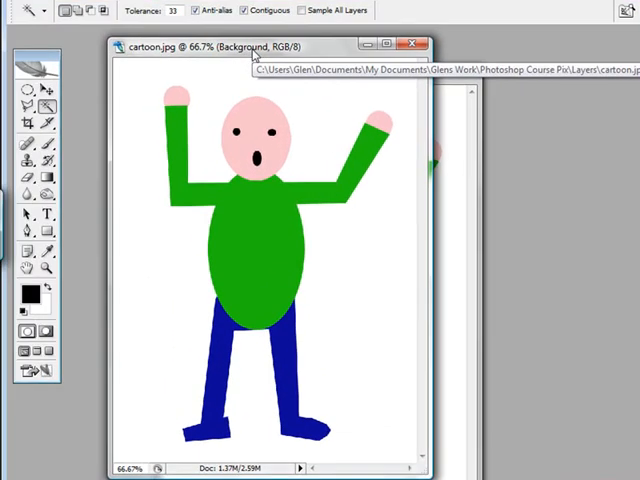
{"action": "mouse_move", "coordinate": [318, 263]}
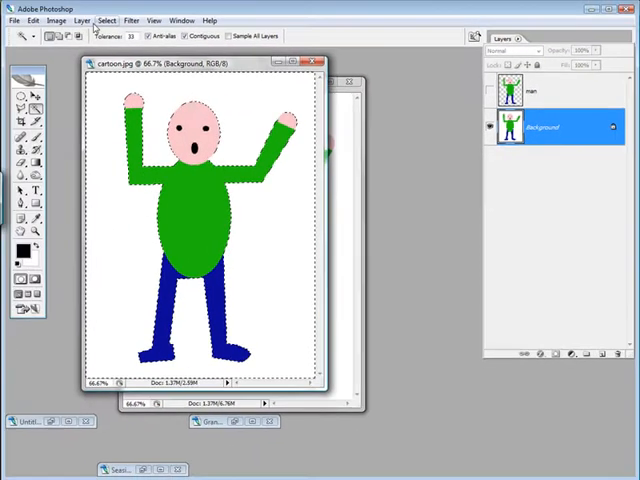
{"action": "left_click", "coordinate": [106, 20]}
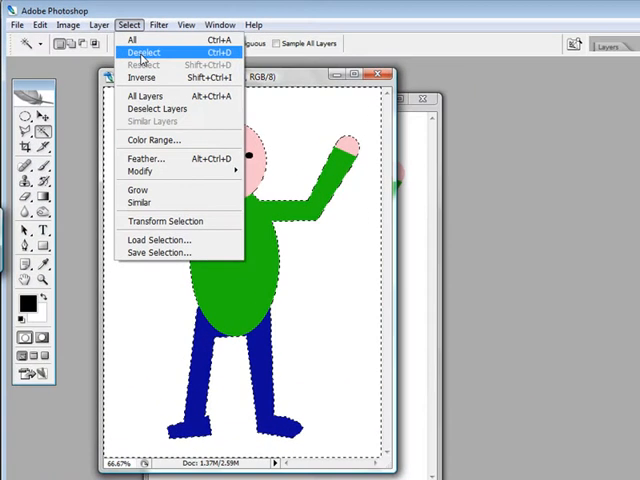
{"action": "left_click", "coordinate": [143, 52]}
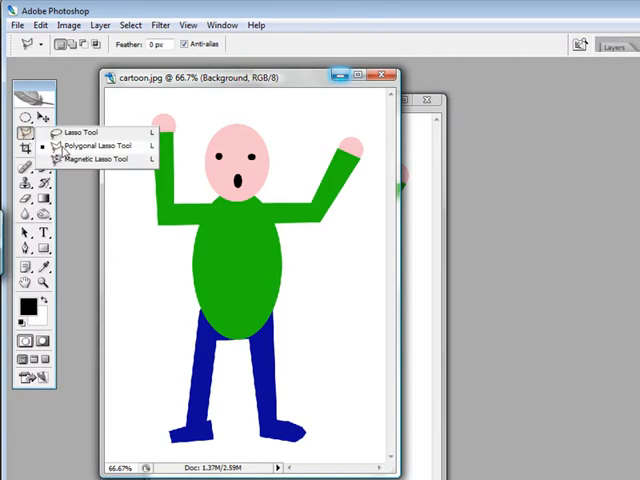
Switch to the Magnetic Lasso Tool for edge-tracing the cartoon man.
{"action": "left_click", "coordinate": [83, 158]}
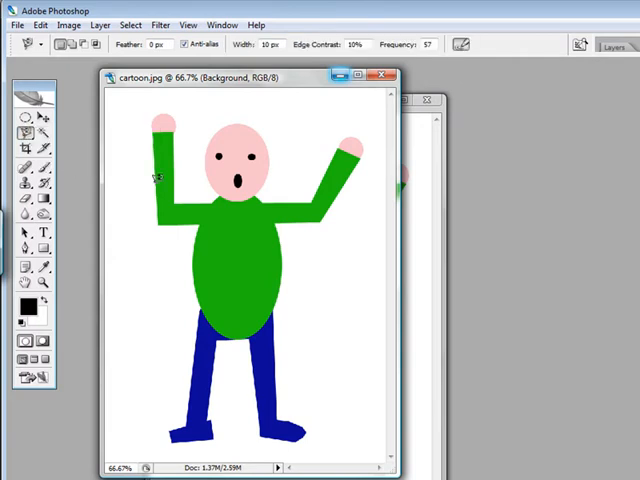
{"action": "mouse_move", "coordinate": [307, 405]}
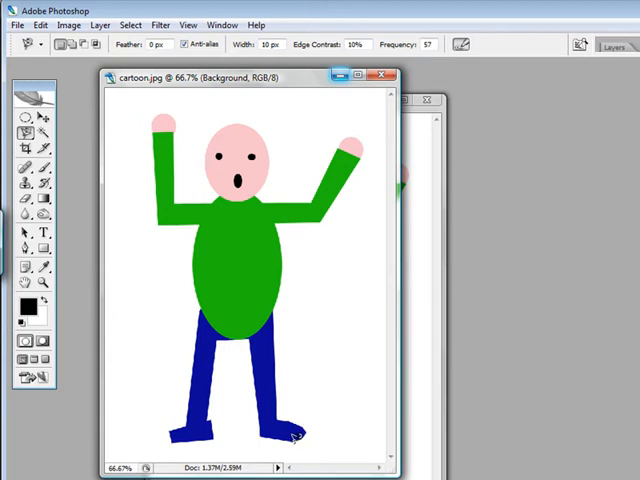
{"action": "mouse_move", "coordinate": [283, 393]}
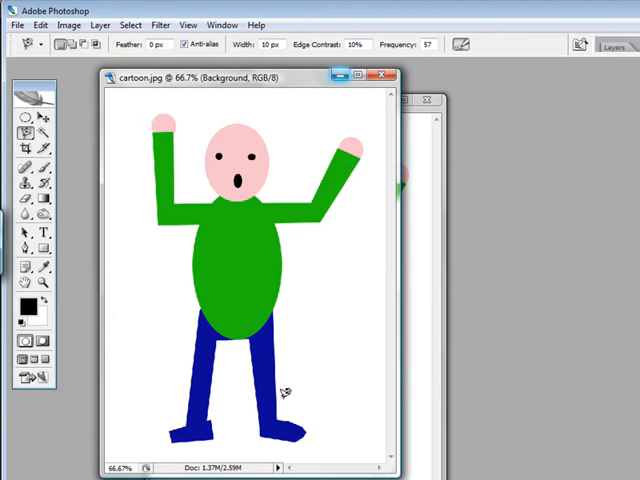
{"action": "mouse_move", "coordinate": [283, 408]}
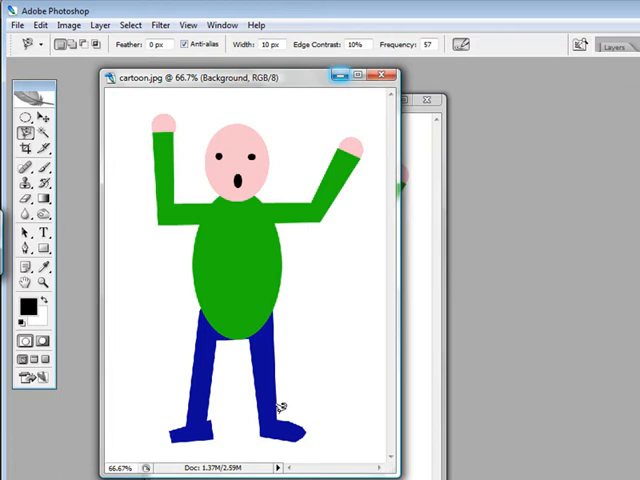
{"action": "mouse_move", "coordinate": [280, 383]}
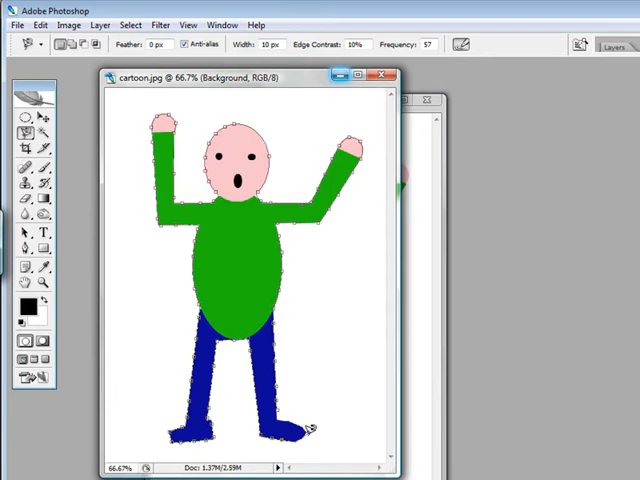
{"action": "mouse_move", "coordinate": [298, 418]}
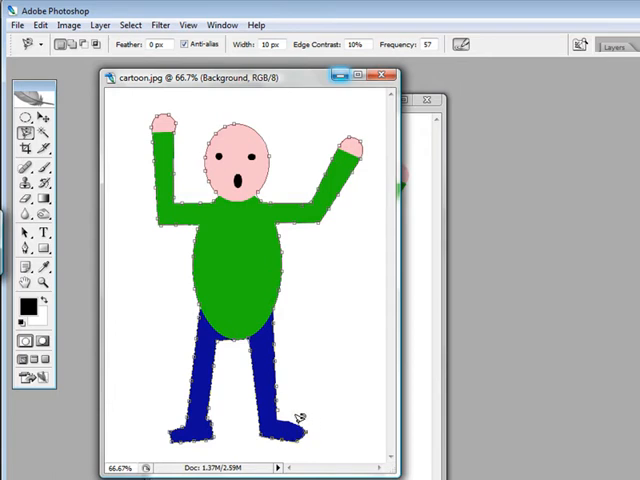
{"action": "mouse_move", "coordinate": [303, 420]}
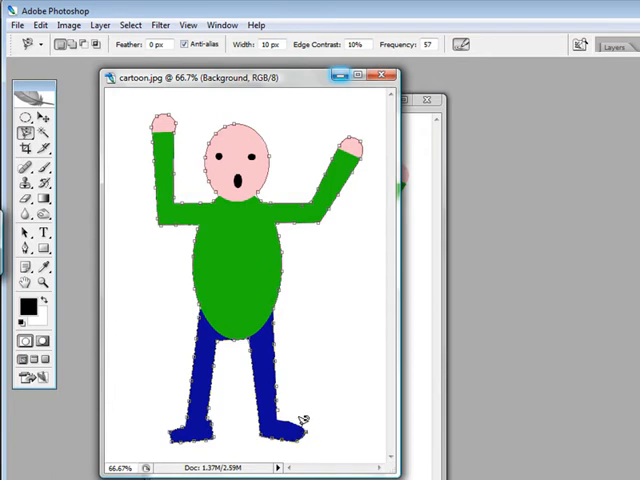
{"action": "mouse_move", "coordinate": [298, 414]}
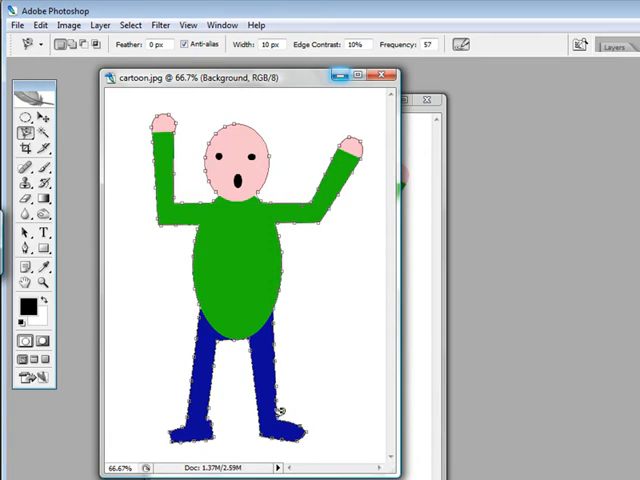
{"action": "mouse_move", "coordinate": [285, 403]}
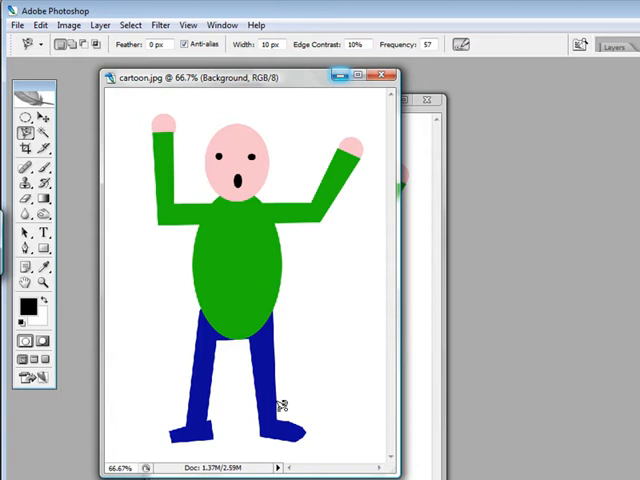
{"action": "mouse_move", "coordinate": [281, 403]}
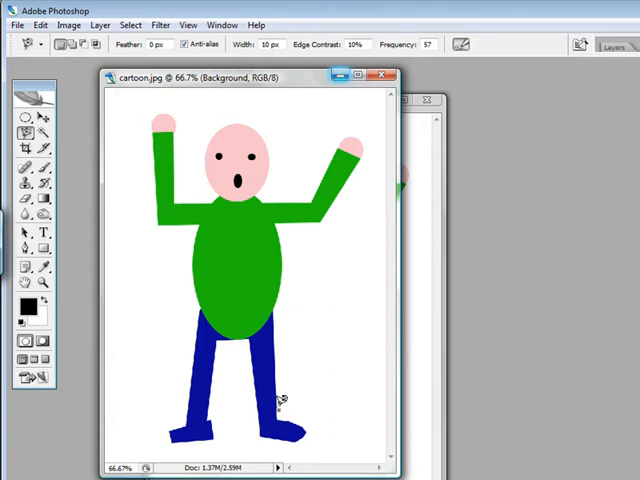
Start the magnetic lasso trace at the man's outline and close it.
{"action": "left_click", "coordinate": [280, 399]}
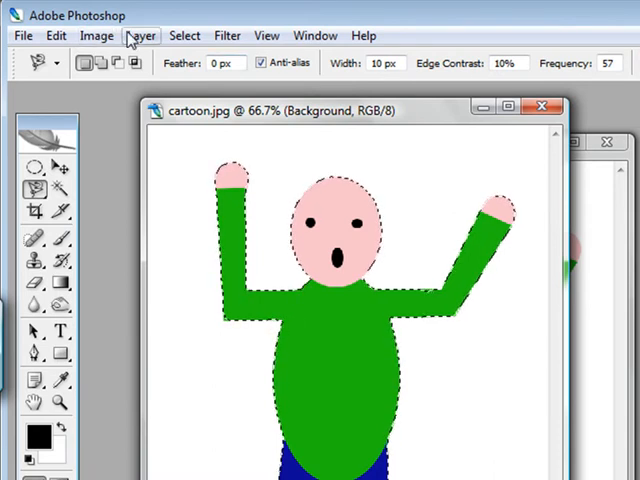
Copy the traced man and paste him onto a new Layer 1.
{"action": "left_click", "coordinate": [96, 35]}
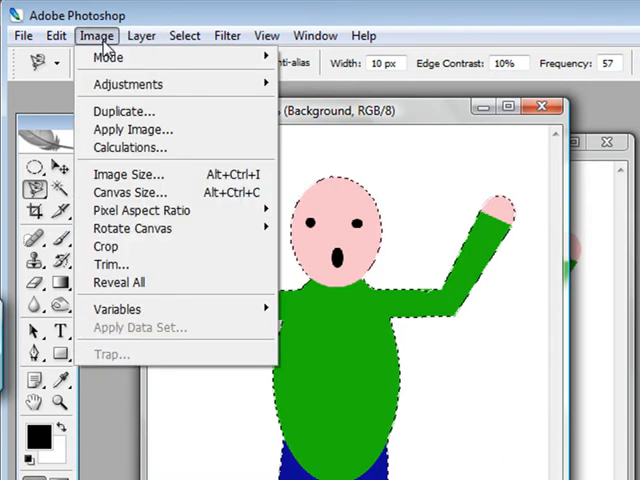
{"action": "left_click", "coordinate": [33, 21]}
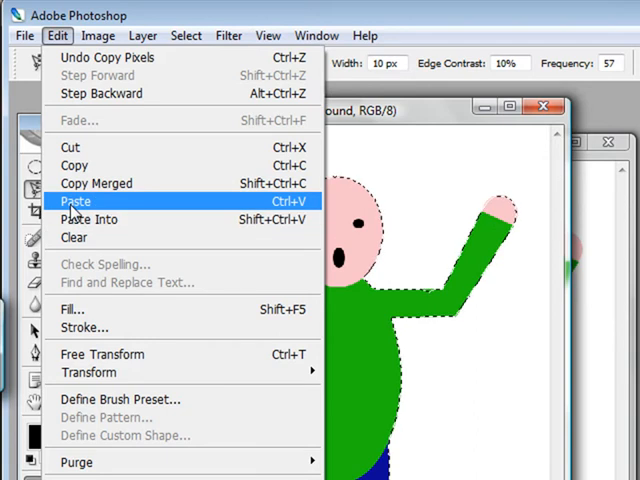
{"action": "left_click", "coordinate": [76, 201]}
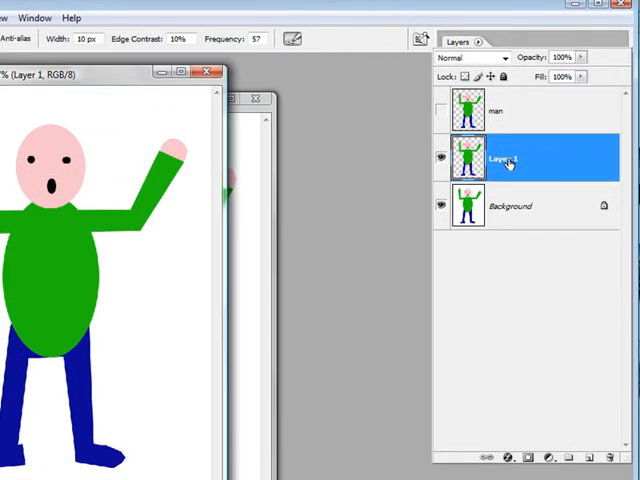
Select the cut-out man's layer and hide the white Background layer.
{"action": "left_click", "coordinate": [439, 112]}
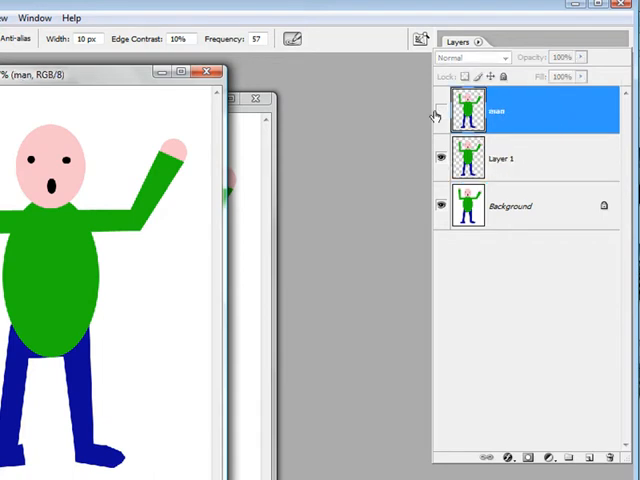
{"action": "left_click", "coordinate": [440, 110]}
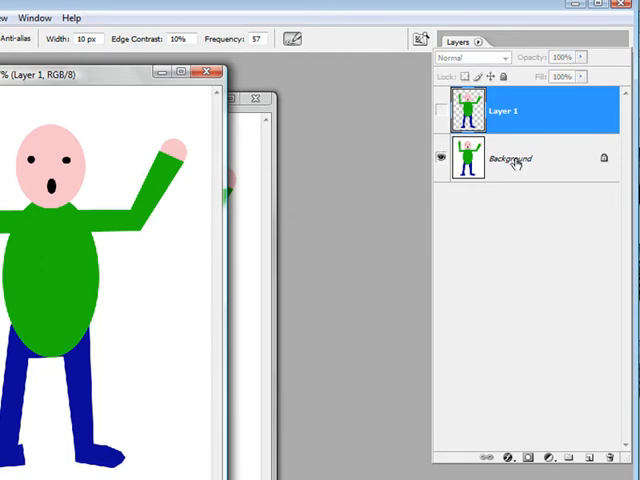
{"action": "left_click", "coordinate": [440, 110]}
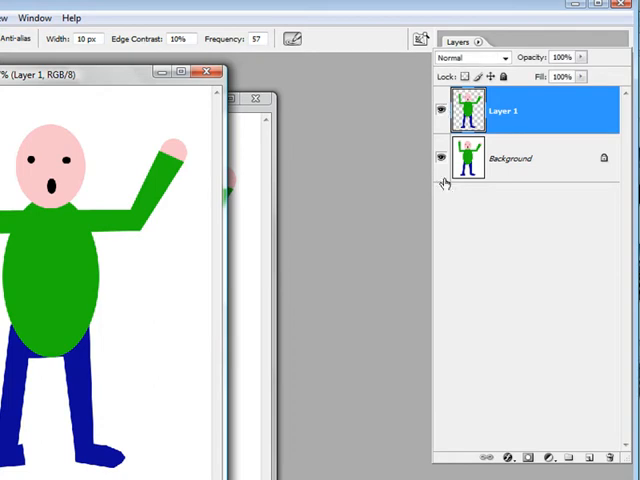
{"action": "left_click", "coordinate": [440, 158]}
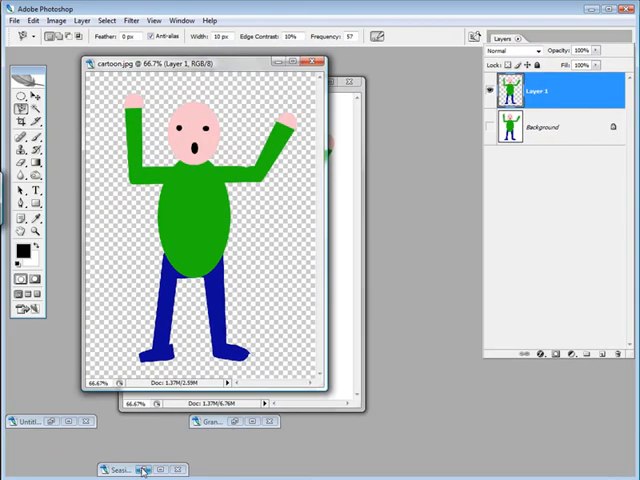
Restore the minimised Seaside009 photo and bring cartoon.jpg back in front.
{"action": "left_click", "coordinate": [120, 468]}
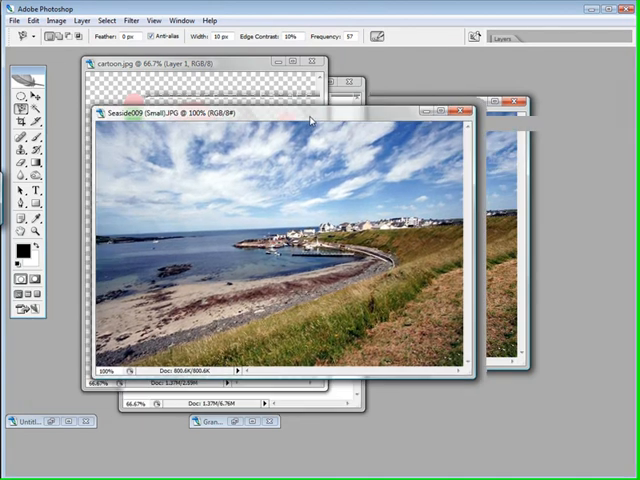
{"action": "left_click", "coordinate": [150, 64]}
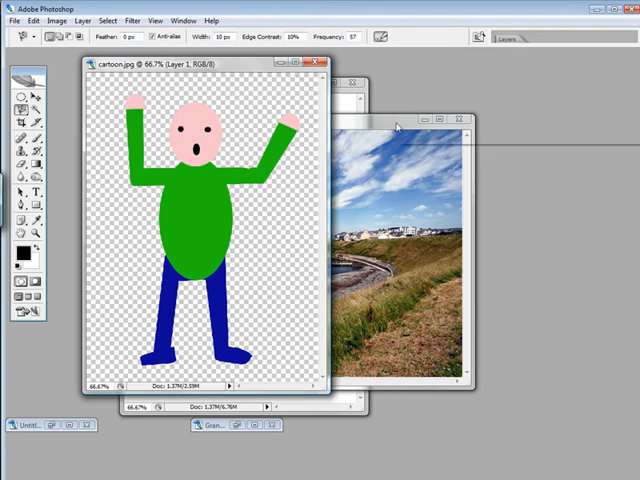
{"action": "mouse_move", "coordinate": [410, 135]}
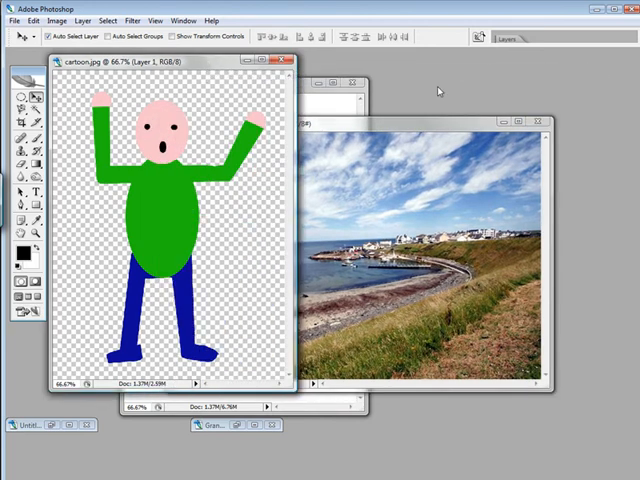
{"action": "mouse_move", "coordinate": [456, 44]}
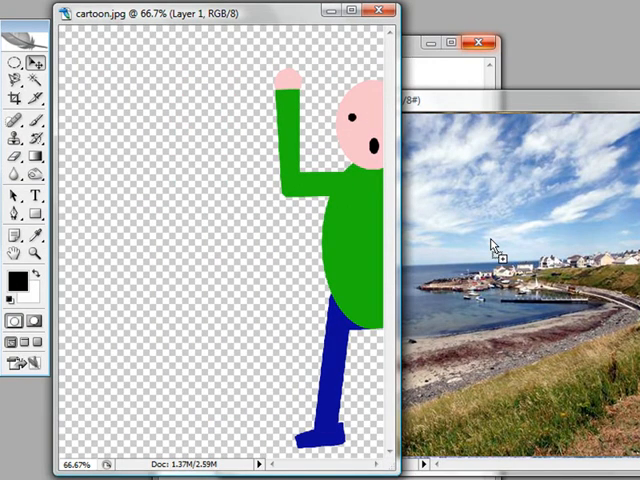
{"action": "mouse_move", "coordinate": [559, 229]}
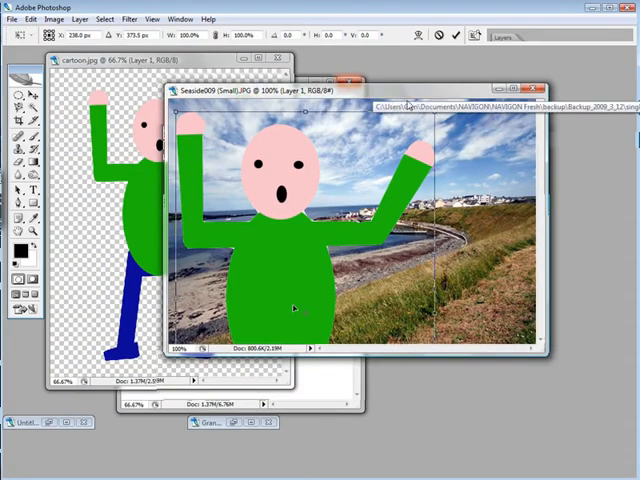
{"action": "mouse_move", "coordinate": [554, 380]}
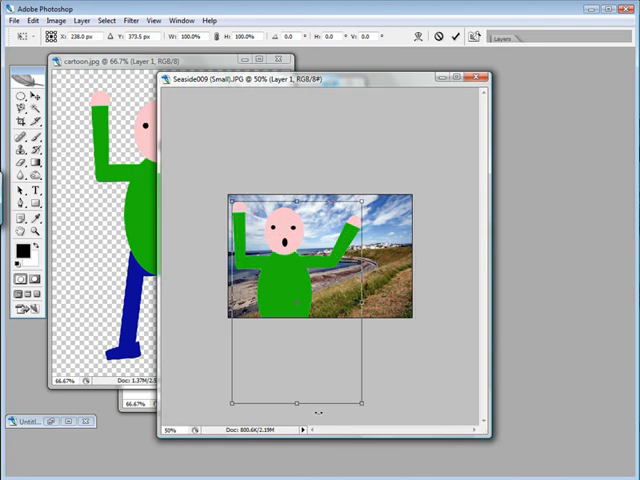
Drag the transform handle to scale the man's height down, then partly back up.
{"action": "left_click_drag", "start_coordinate": [295, 401], "coordinate": [295, 327]}
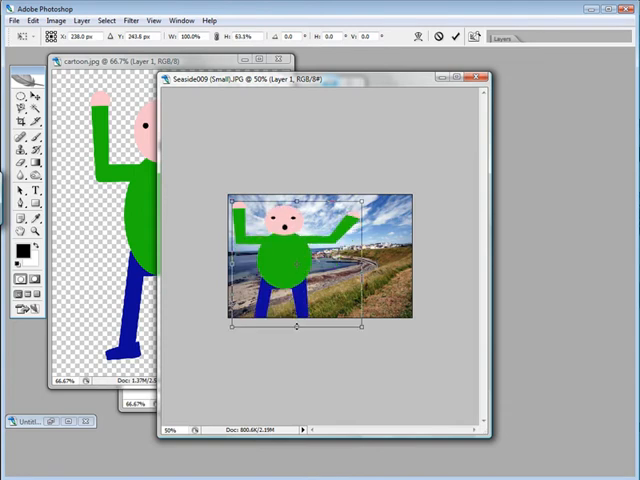
{"action": "left_click_drag", "start_coordinate": [295, 327], "coordinate": [295, 397]}
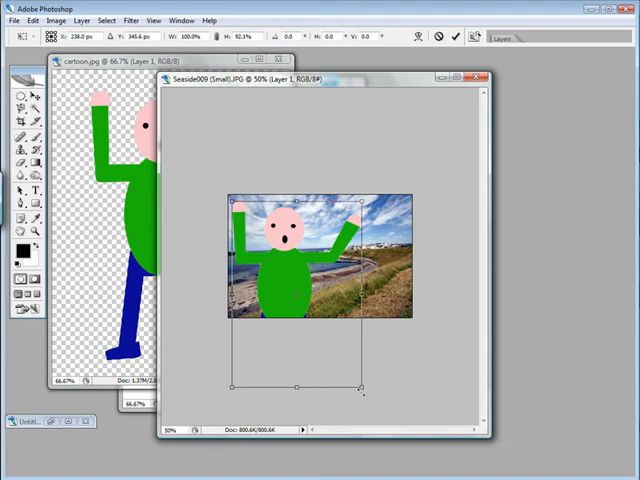
{"action": "mouse_move", "coordinate": [365, 405]}
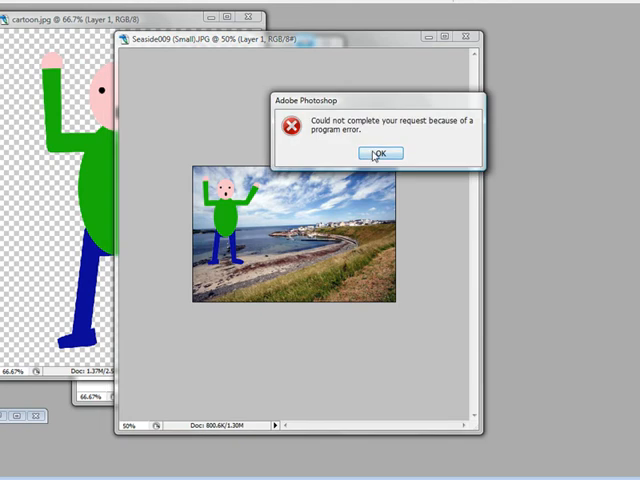
Dismiss the program error message with OK.
{"action": "left_click", "coordinate": [373, 153]}
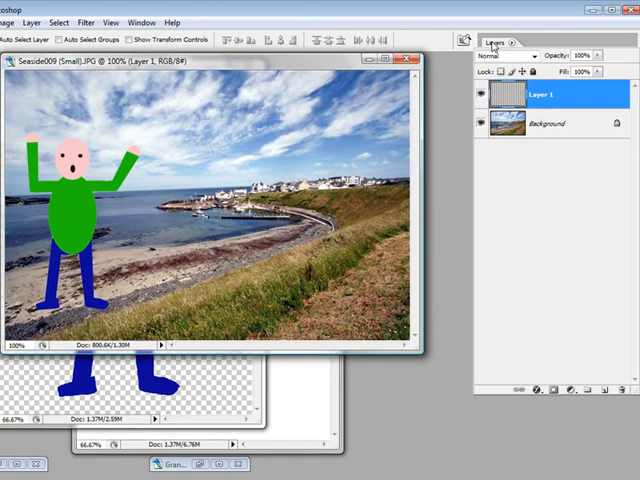
Begin renaming Layer 1 to 'man' in the Layers palette.
{"action": "left_click", "coordinate": [548, 127]}
{"action": "type", "text": "man"}
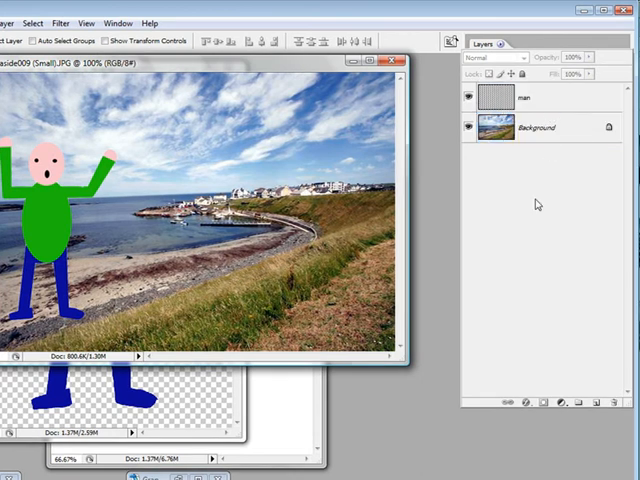
{"action": "mouse_move", "coordinate": [557, 322]}
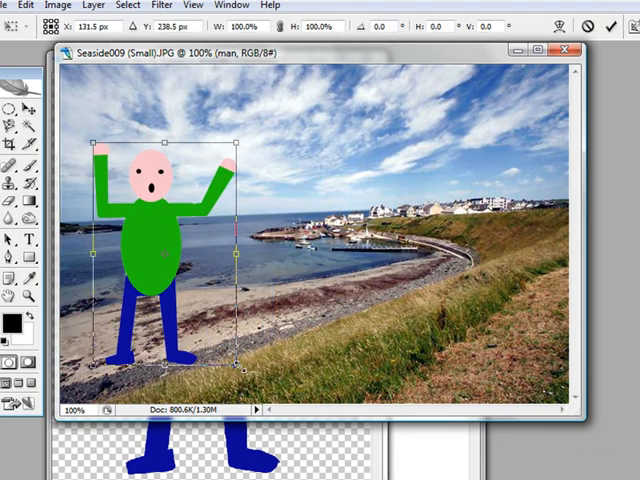
Resize the man slightly smaller on the seaside photo and commit.
{"action": "left_click_drag", "start_coordinate": [237, 369], "coordinate": [234, 369]}
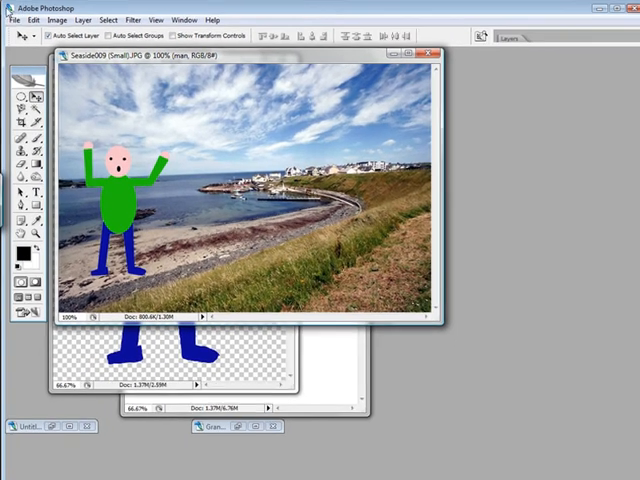
Review the Save As options for the layered PSD format, then close the dialog.
{"action": "left_click", "coordinate": [14, 19]}
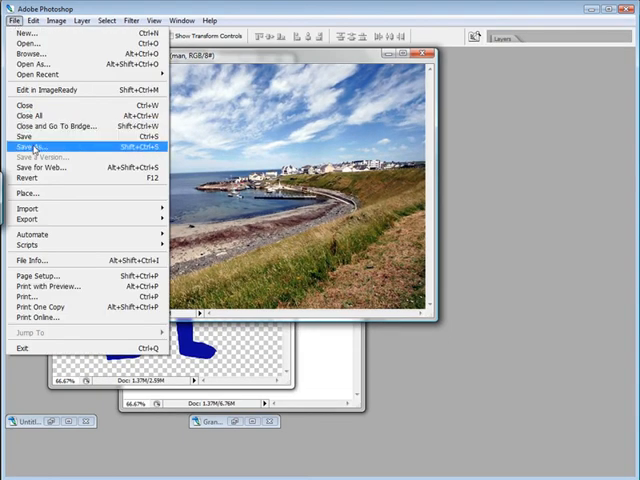
{"action": "left_click", "coordinate": [30, 146]}
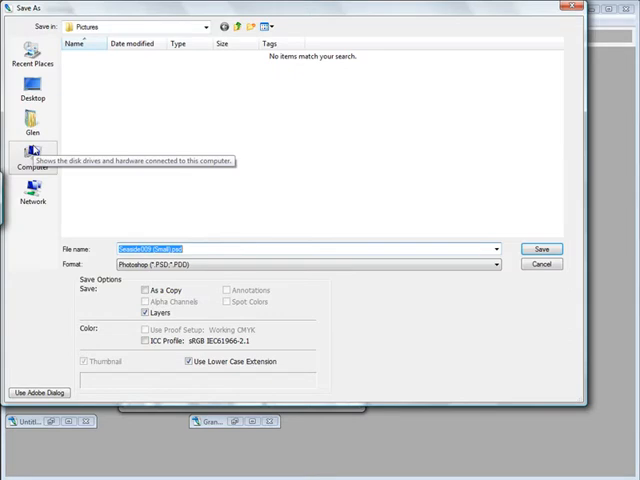
{"action": "left_click", "coordinate": [540, 249]}
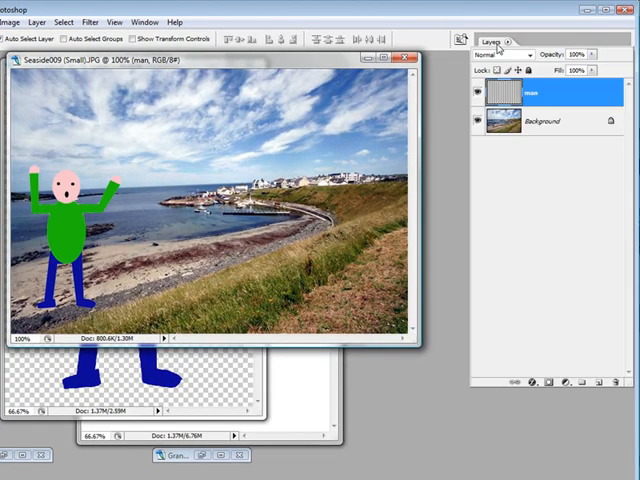
Collapse the Layers palette and bring cartoon.jpg to the front.
{"action": "left_click", "coordinate": [485, 92]}
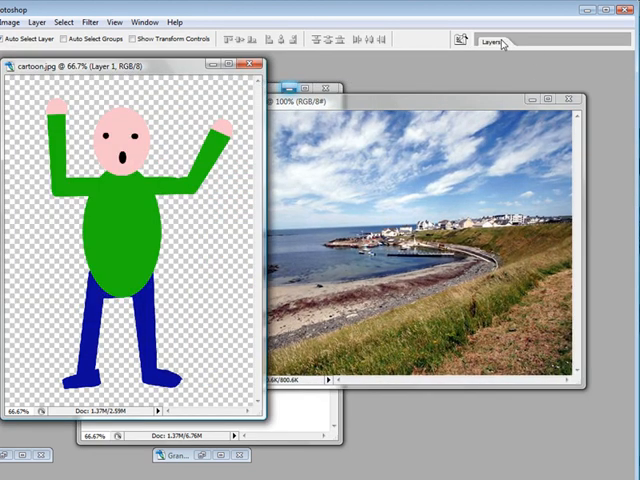
Copy the cartoon man into Seaside009 as Layer 1 and drag him down onto the beach.
{"action": "left_click", "coordinate": [493, 41]}
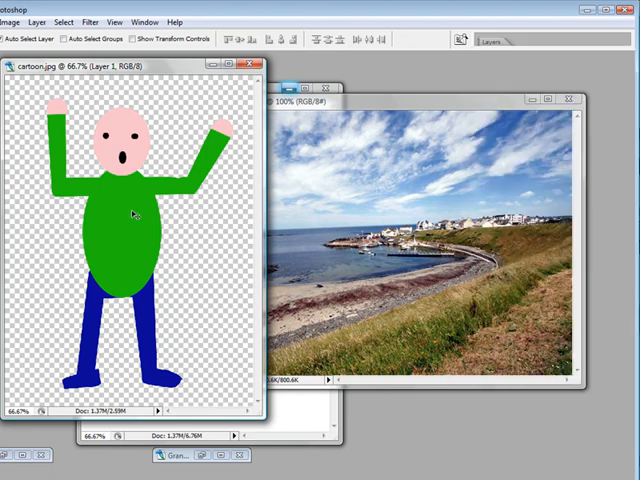
{"action": "left_click", "coordinate": [490, 41]}
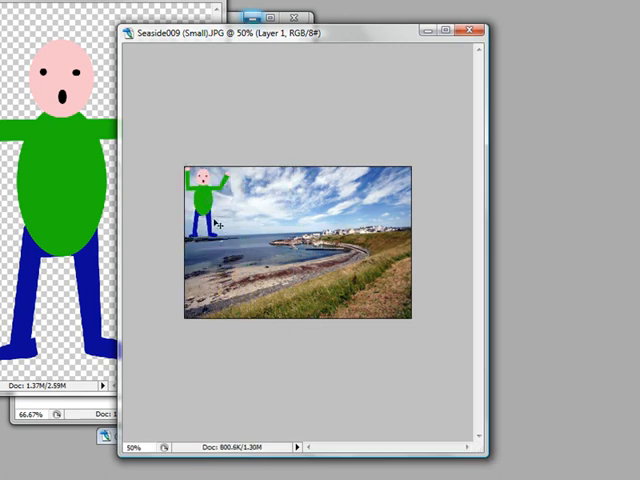
{"action": "left_click_drag", "start_coordinate": [205, 200], "coordinate": [220, 280]}
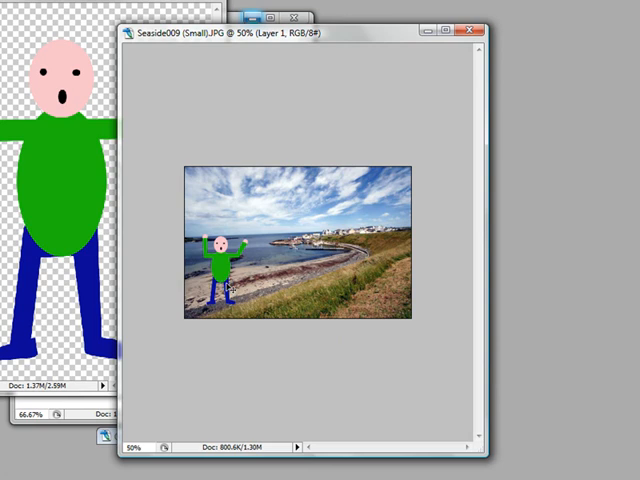